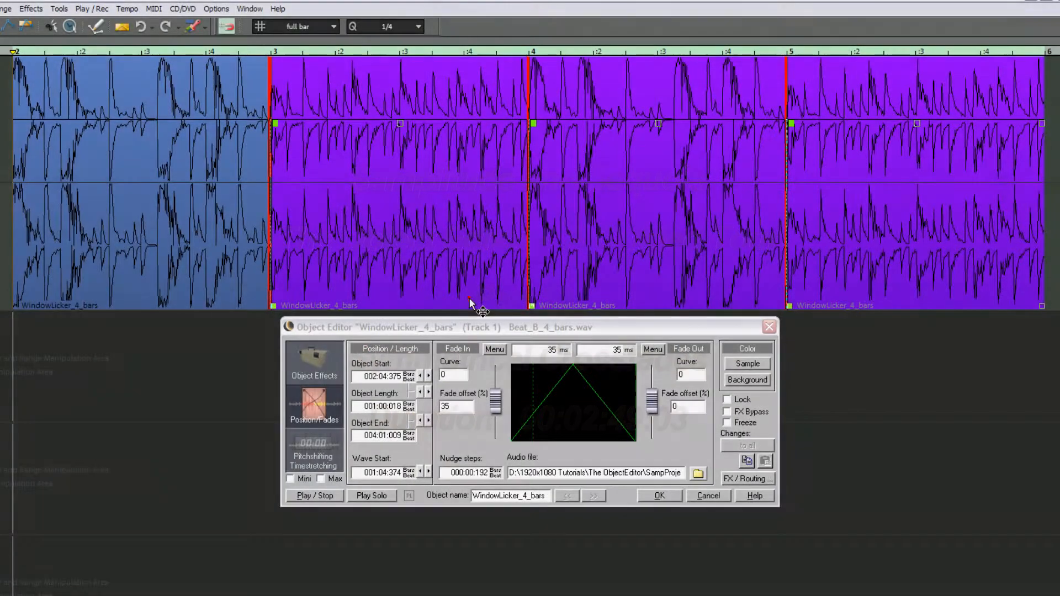
Step: Choose Fade symmetrical from the Fade In Menu and transfer it to all selected beat objects
left_click(495, 350)
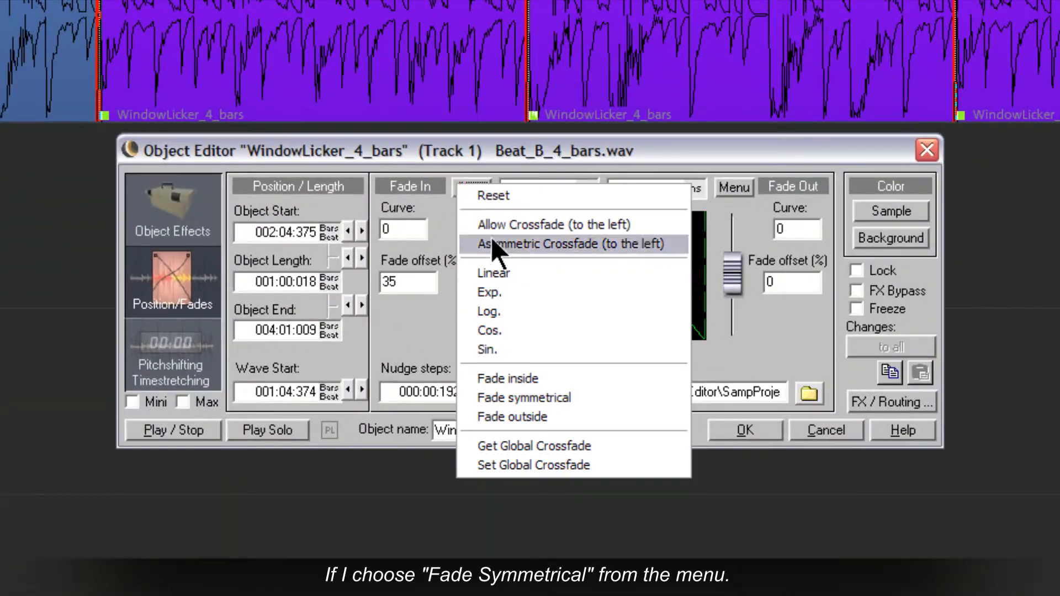
left_click(523, 398)
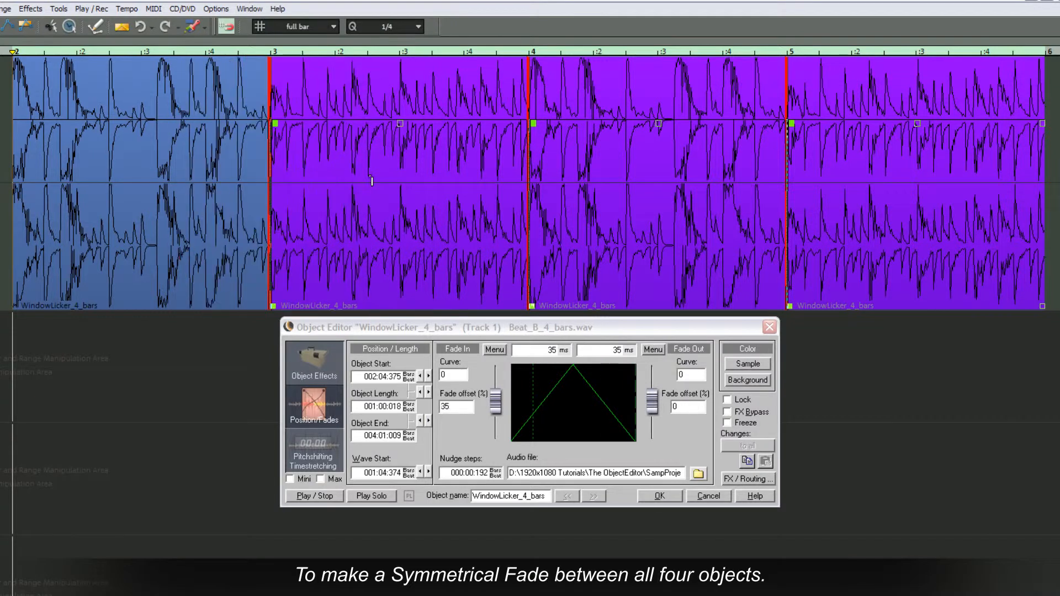
mouse_move(385, 246)
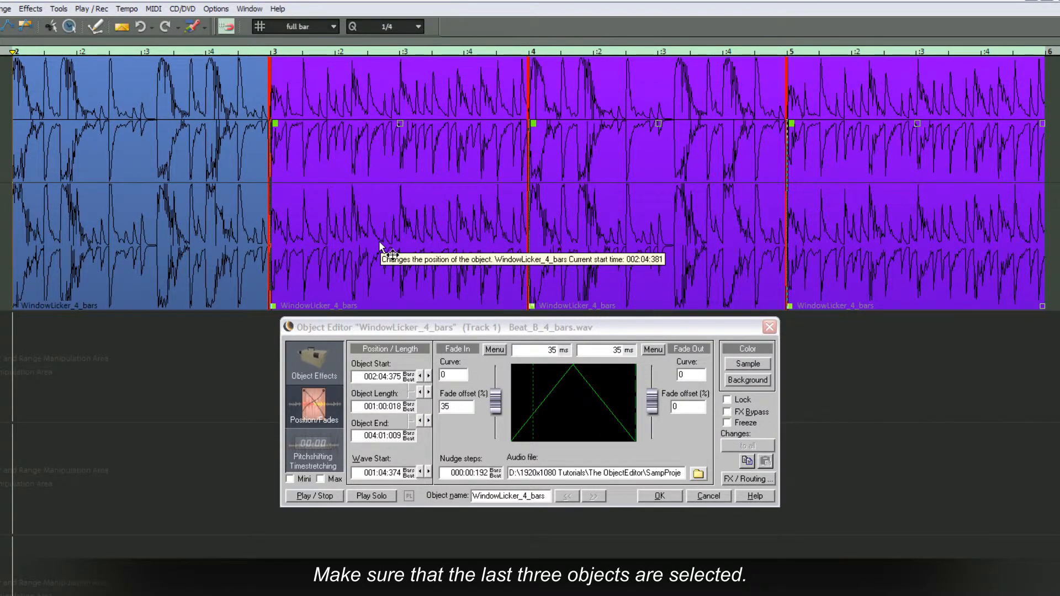
left_click(494, 349)
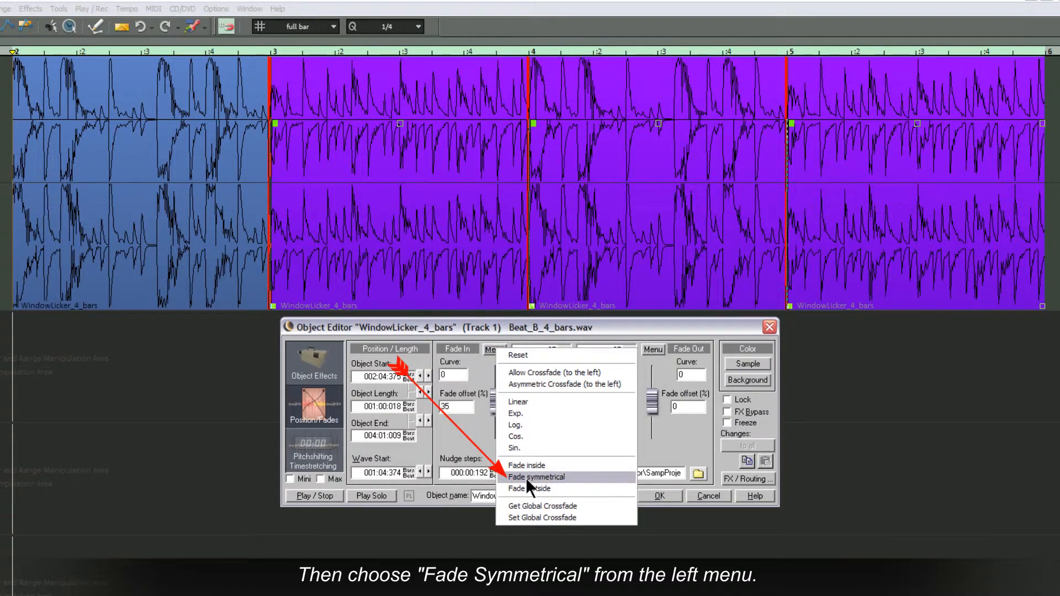
left_click(537, 478)
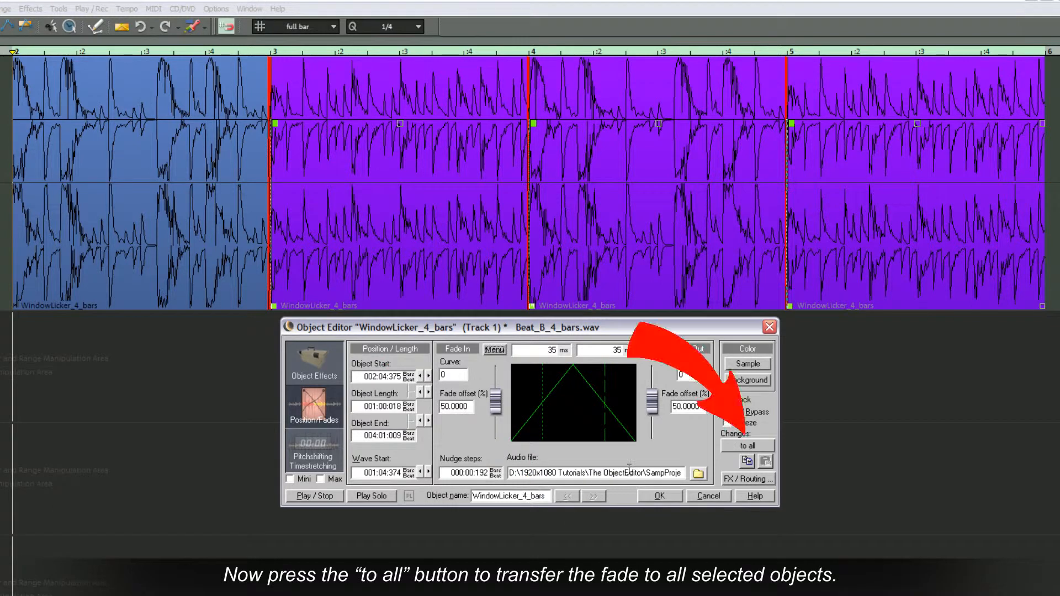
left_click(747, 446)
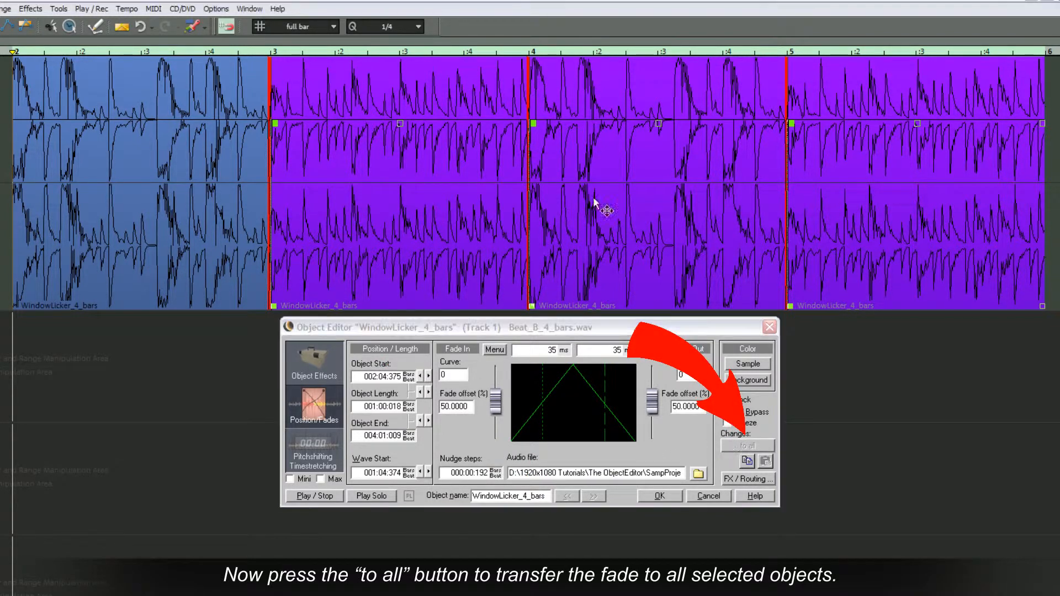
Step: Alt-drag a fade handle right to stretch every crossfade to about 1,704 ms
left_click(746, 446)
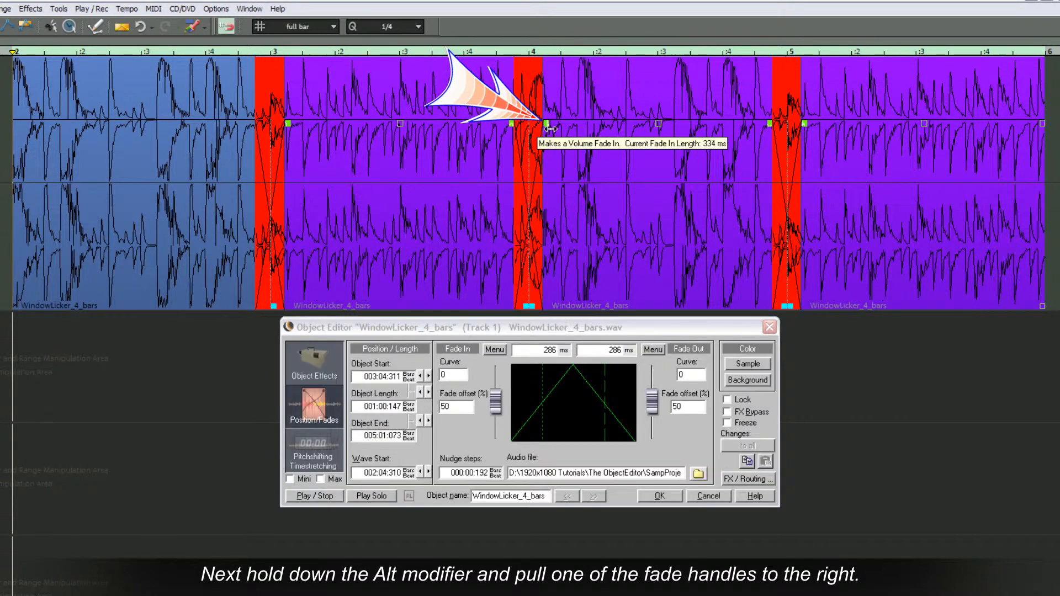
left_click_drag(545, 123, 605, 124)
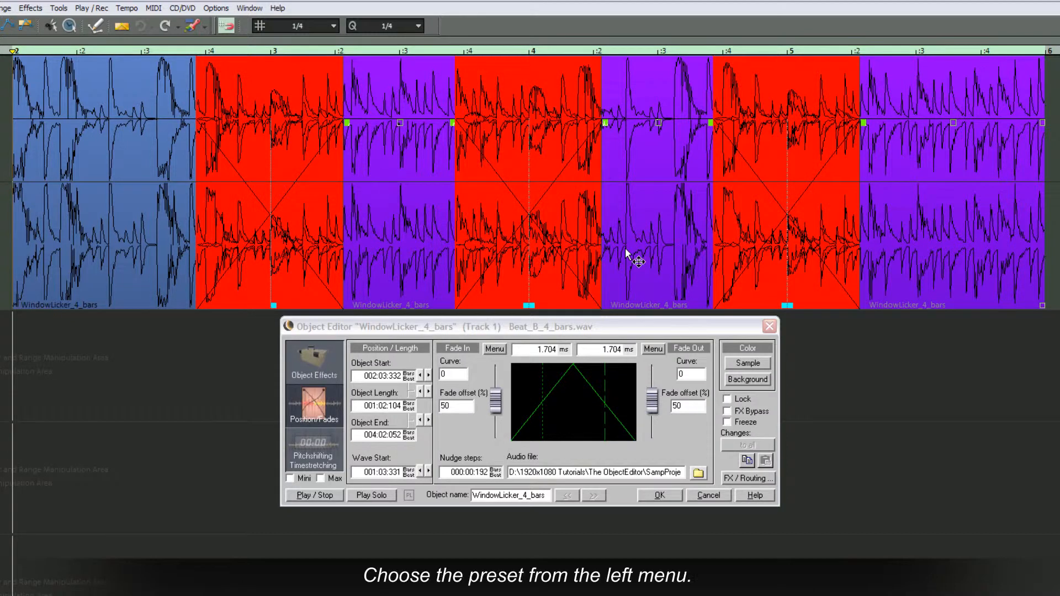
Step: Set the fade-in to the Exp. curve (value 100) and apply it to all objects
left_click(493, 349)
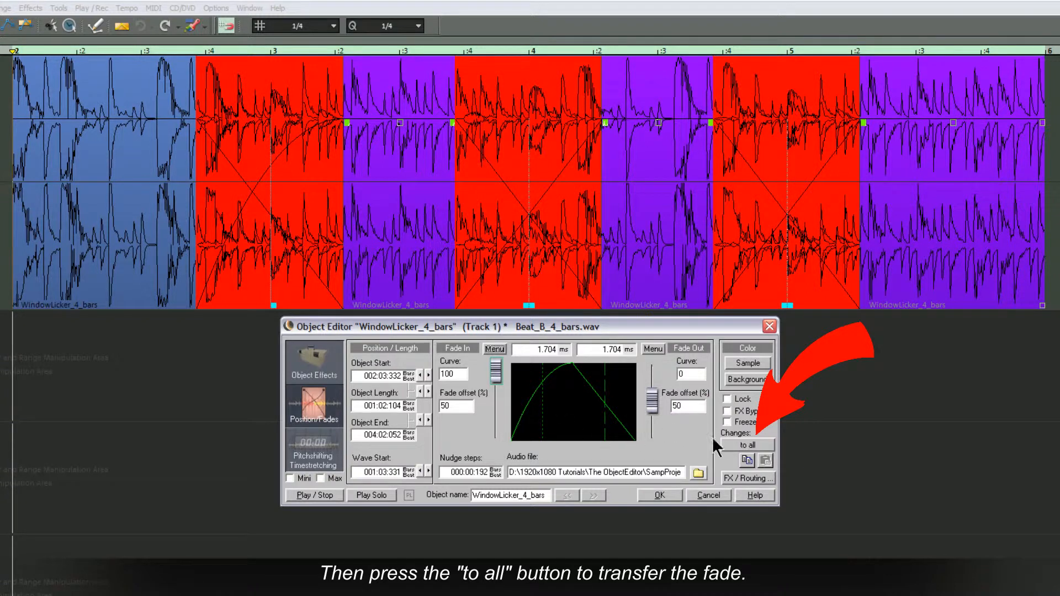
left_click(747, 445)
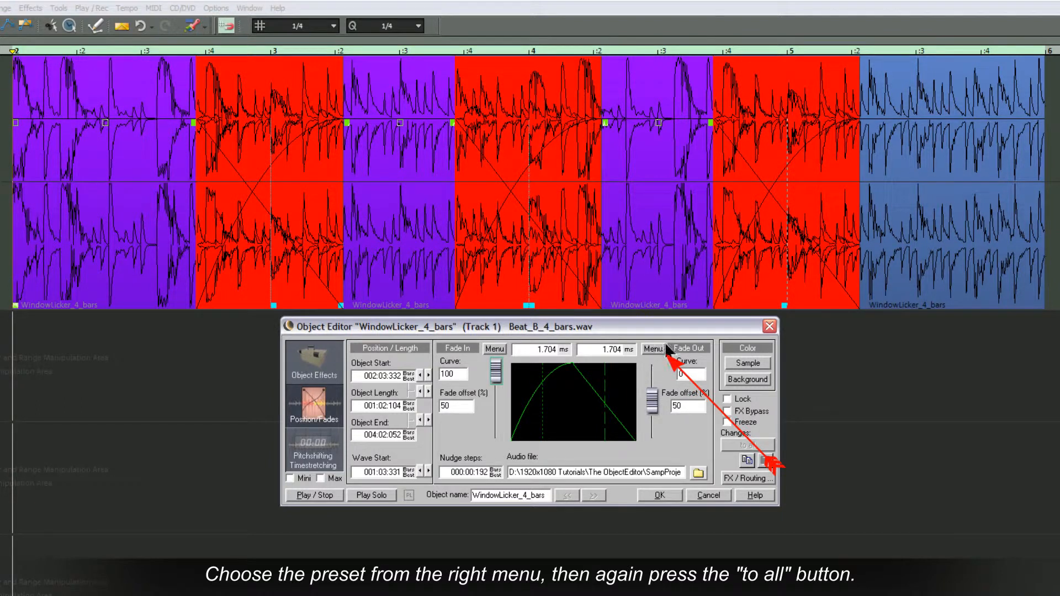
Step: Set the fade-out to the Exp. curve from the Fade Out Menu and apply it to all objects
left_click(652, 349)
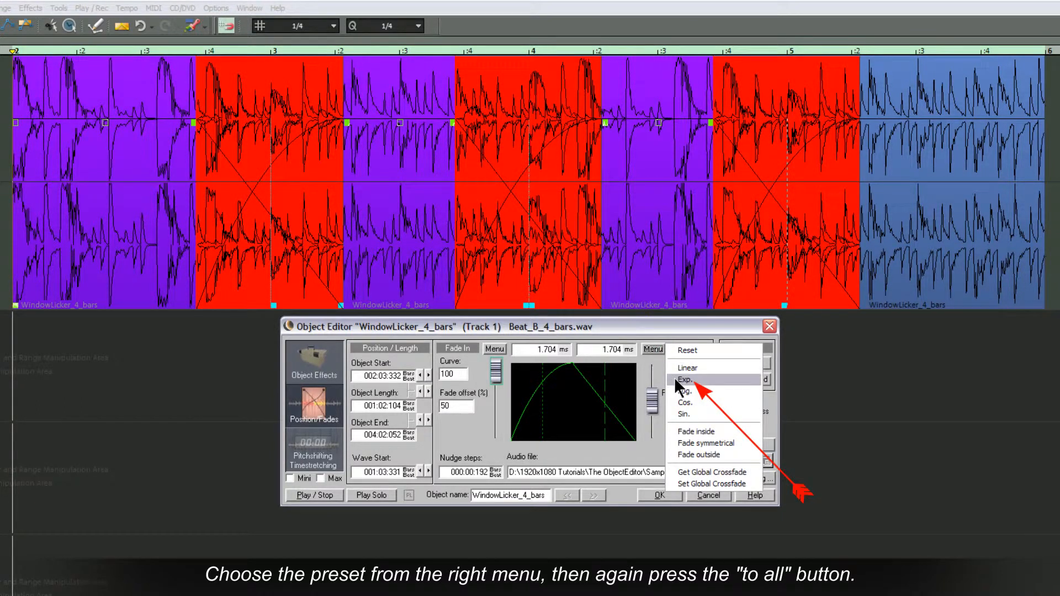
left_click(686, 379)
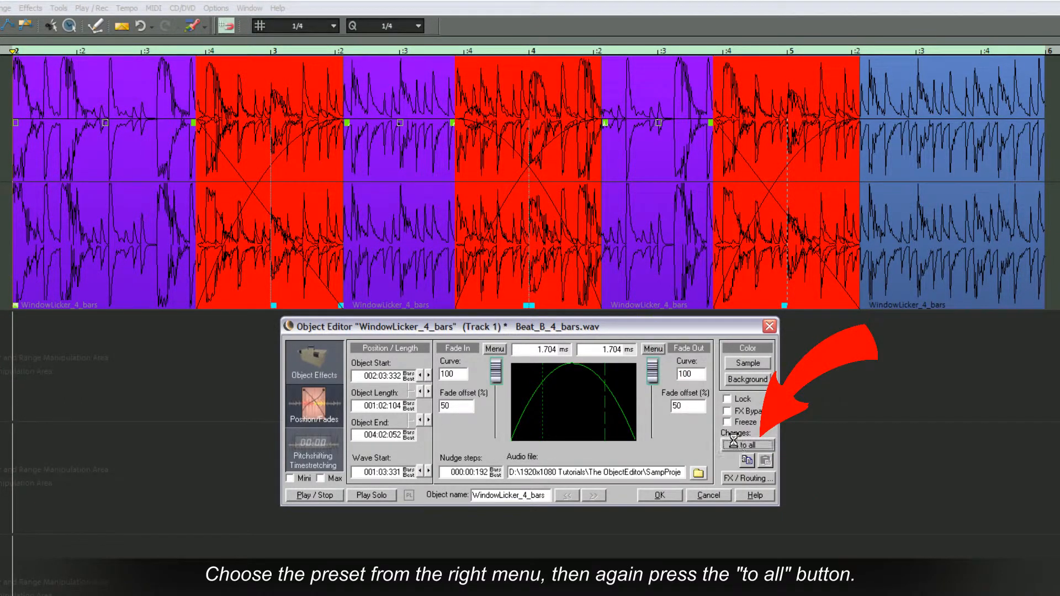
left_click(747, 445)
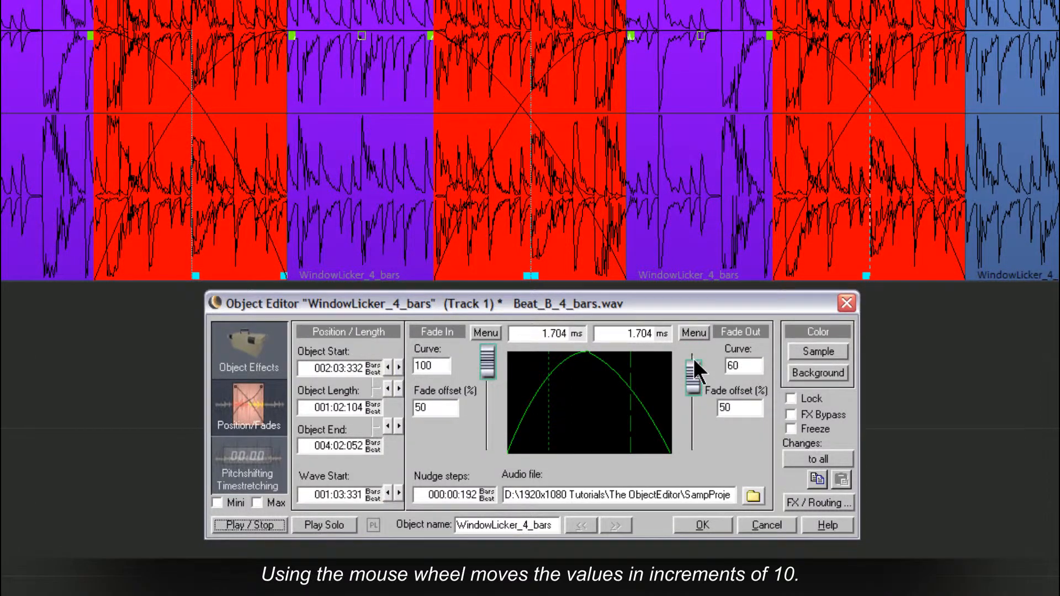
Step: Drag the Fade Out curve fader until Curve reads 90 and apply it to all objects
scroll("down", 3)
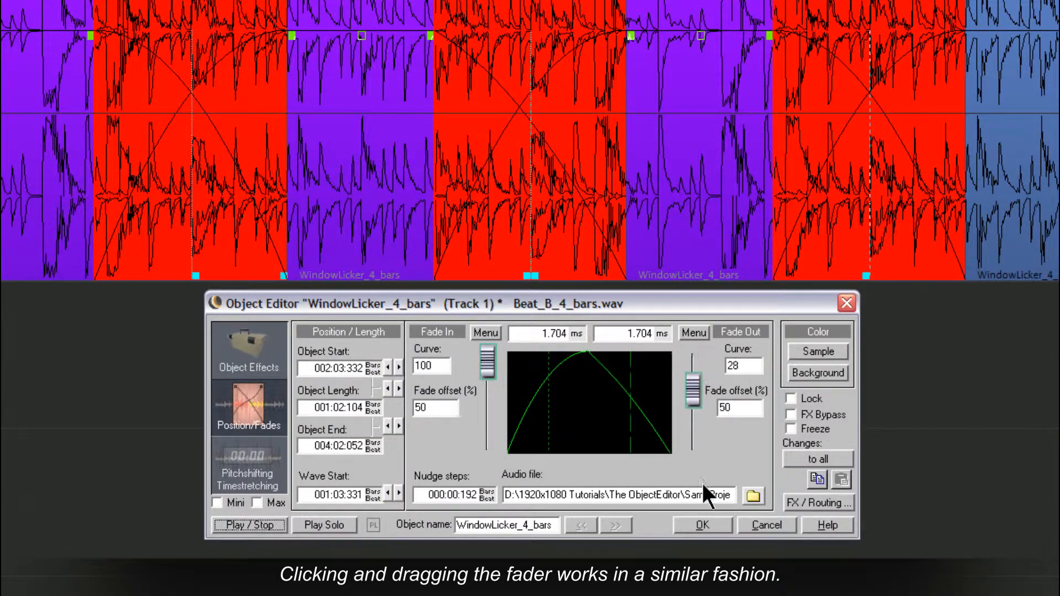
left_click_drag(689, 365, 690, 447)
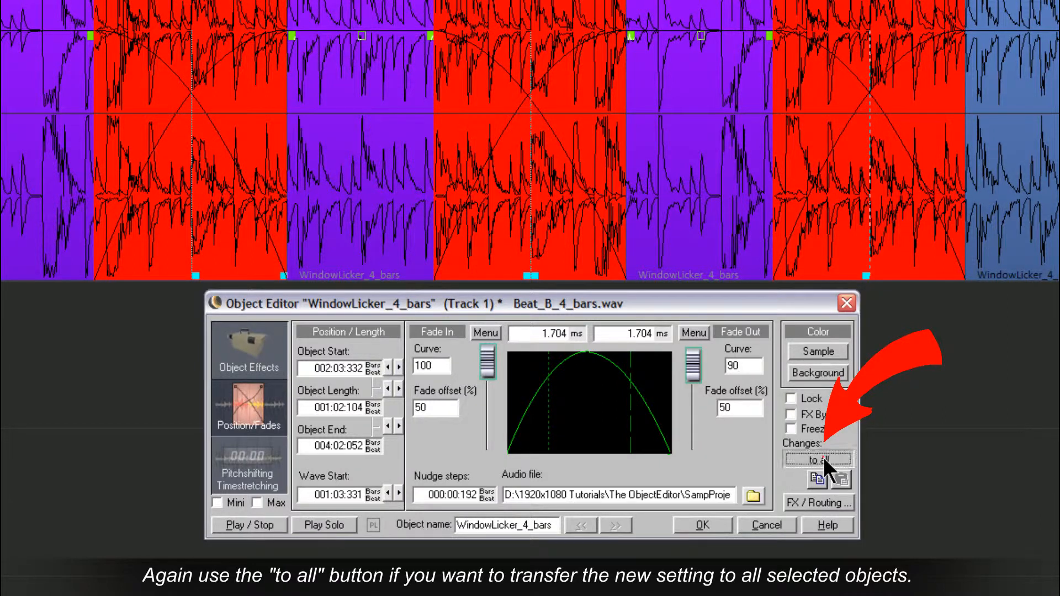
left_click(817, 459)
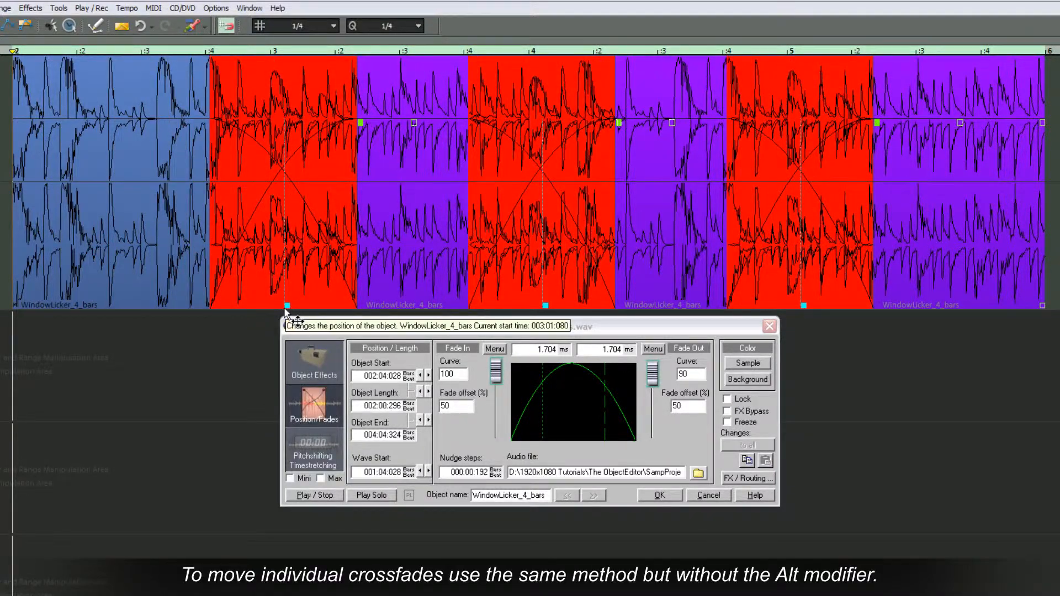
Step: Drag the first crossfade's handle left so that object starts near 002:03:211, others unchanged
left_click_drag(290, 311, 177, 296)
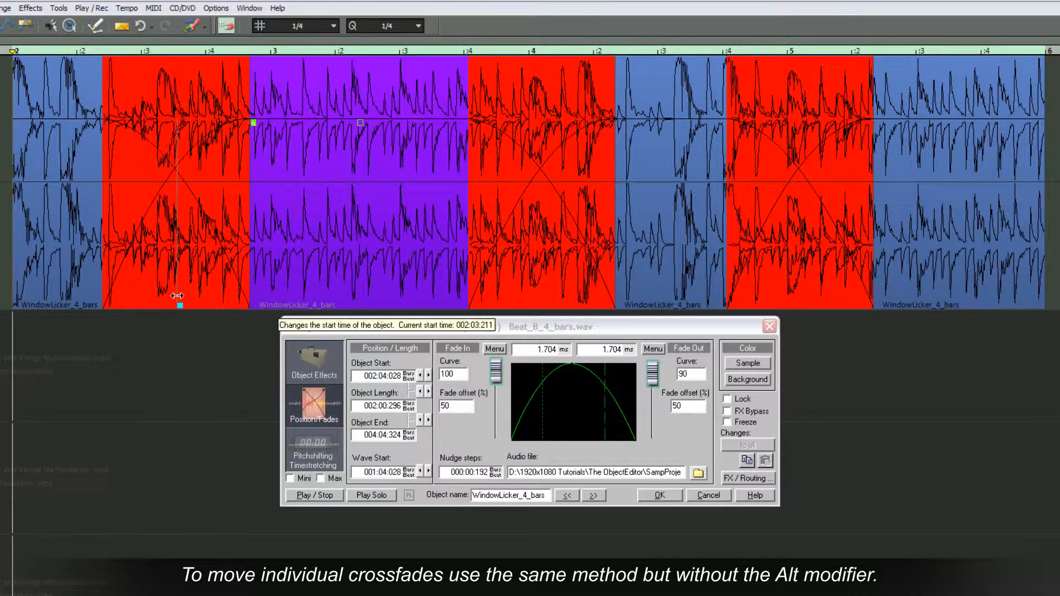